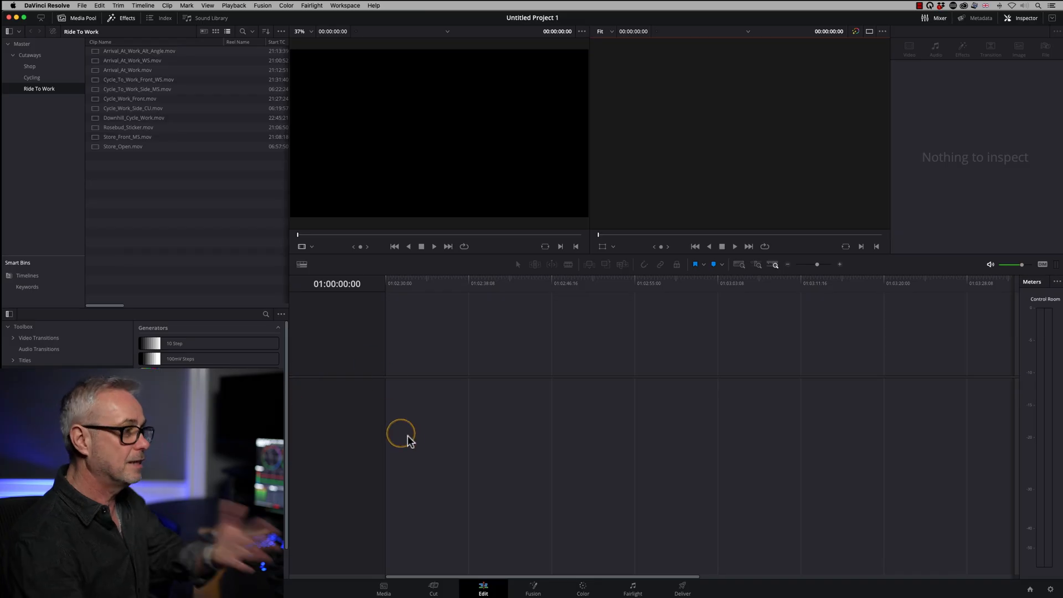
# - Select Store_Open.mov in the Media Pool and place it on a new Timeline 1
pyautogui.click(123, 146)
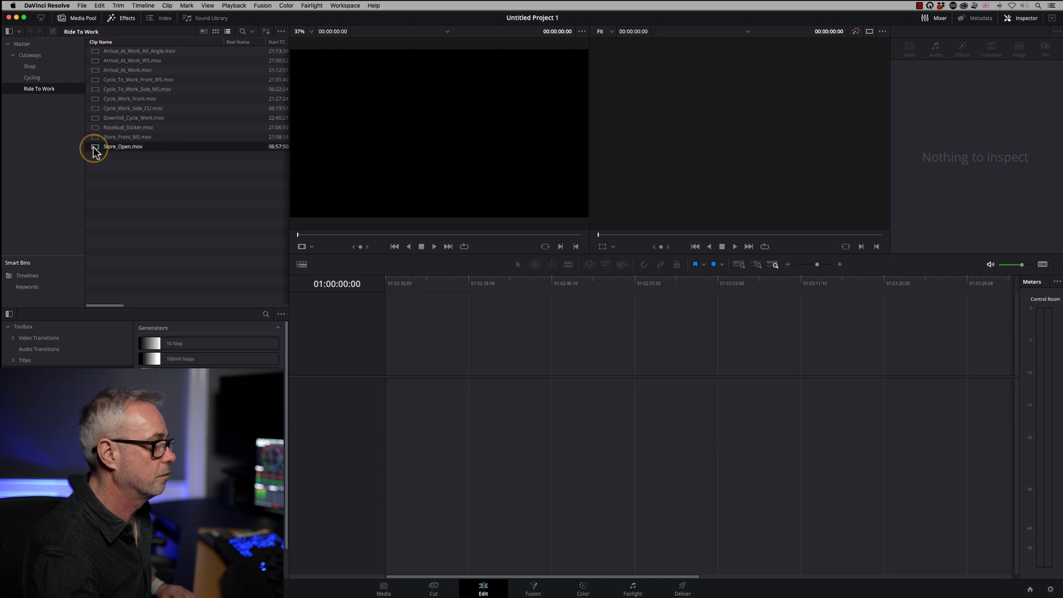
pyautogui.click(123, 146)
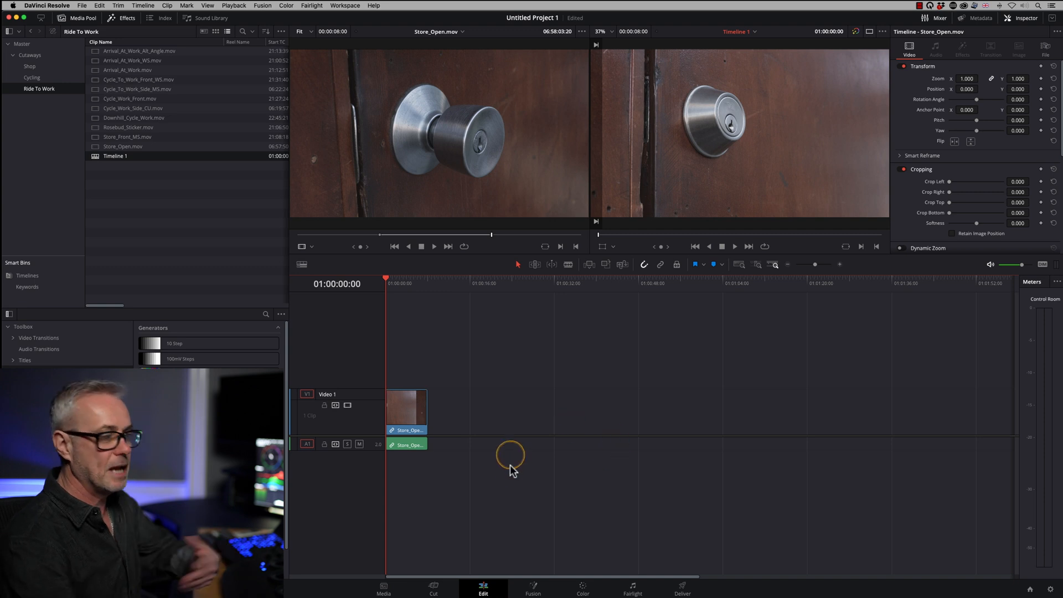
pyautogui.moveTo(517, 463)
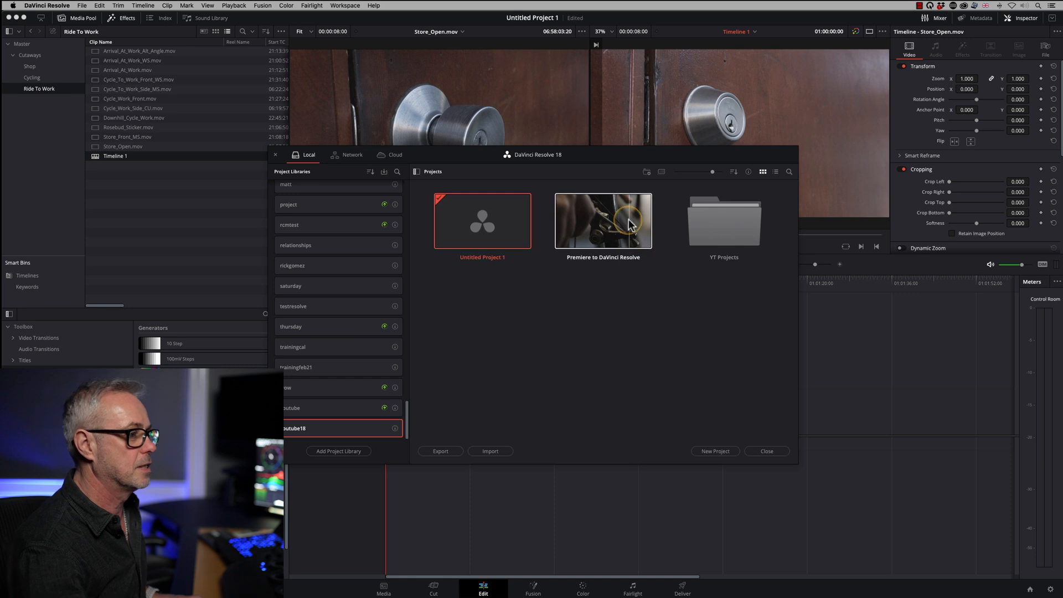
# - Open the Premiere to DaVinci Resolve project and view its edit on the Cut and Edit pages
pyautogui.doubleClick(602, 220)
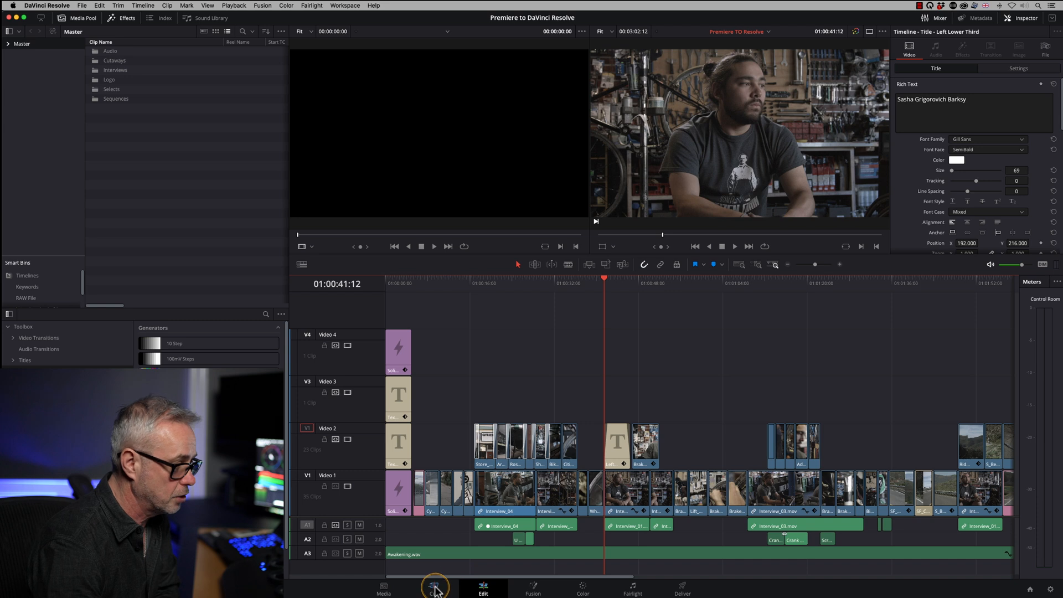
pyautogui.click(433, 587)
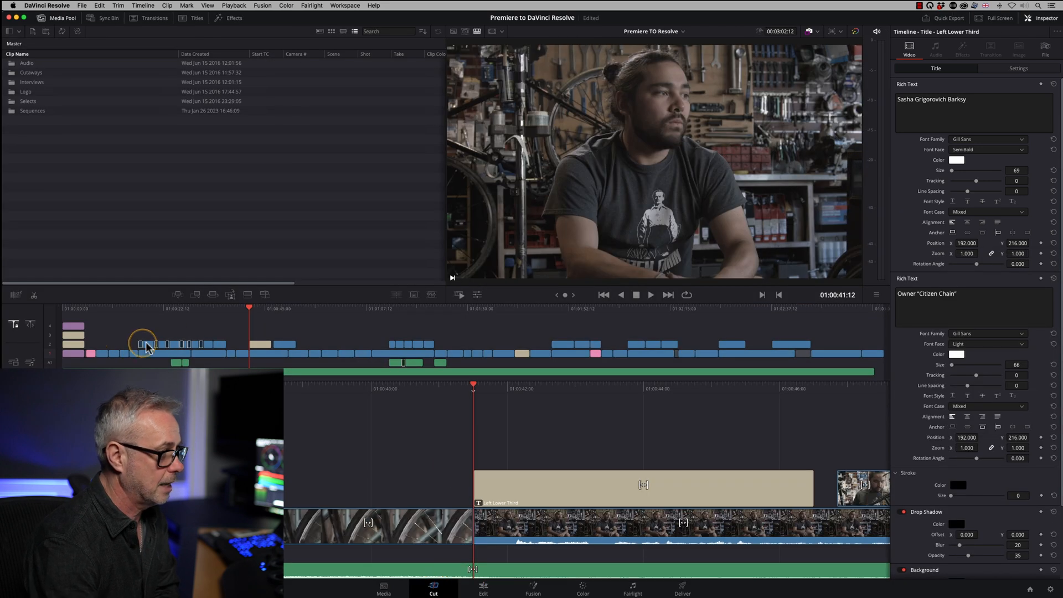
pyautogui.moveTo(585, 297)
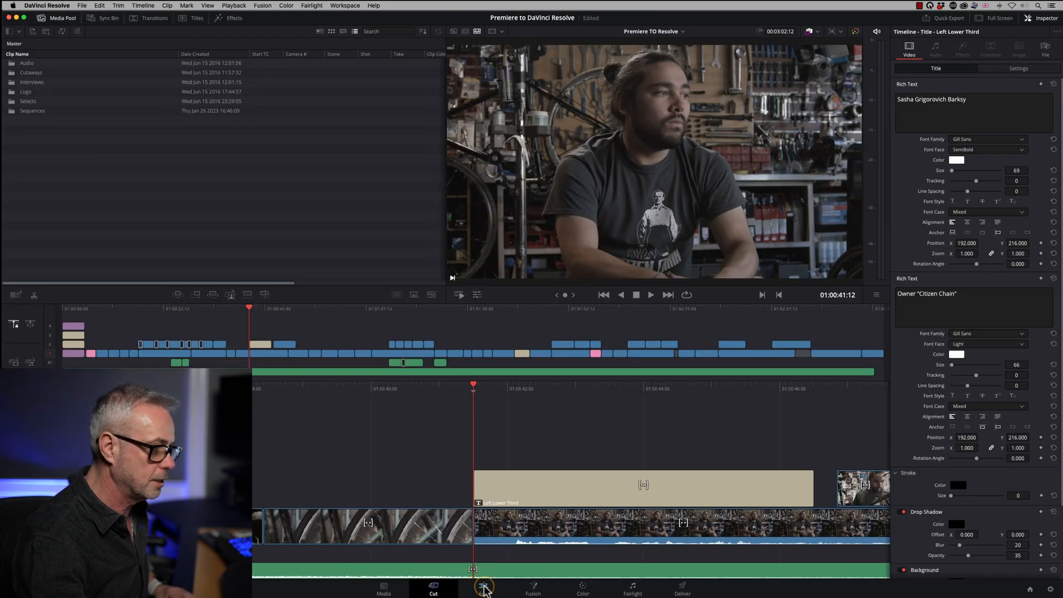
pyautogui.click(483, 587)
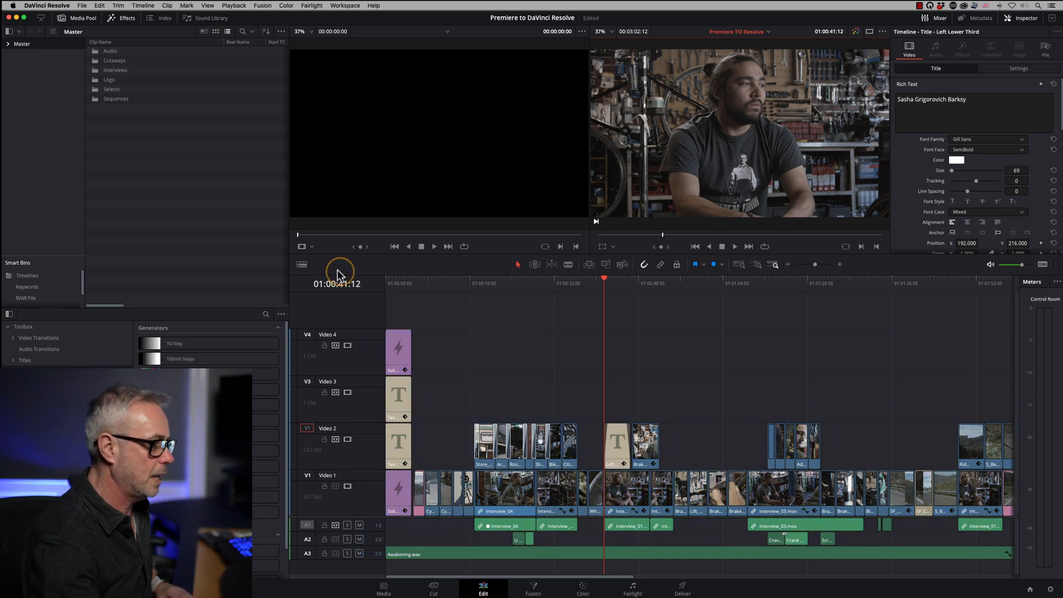
# - Lower the Video Track Height in Timeline View Options so all tracks fit
pyautogui.click(301, 265)
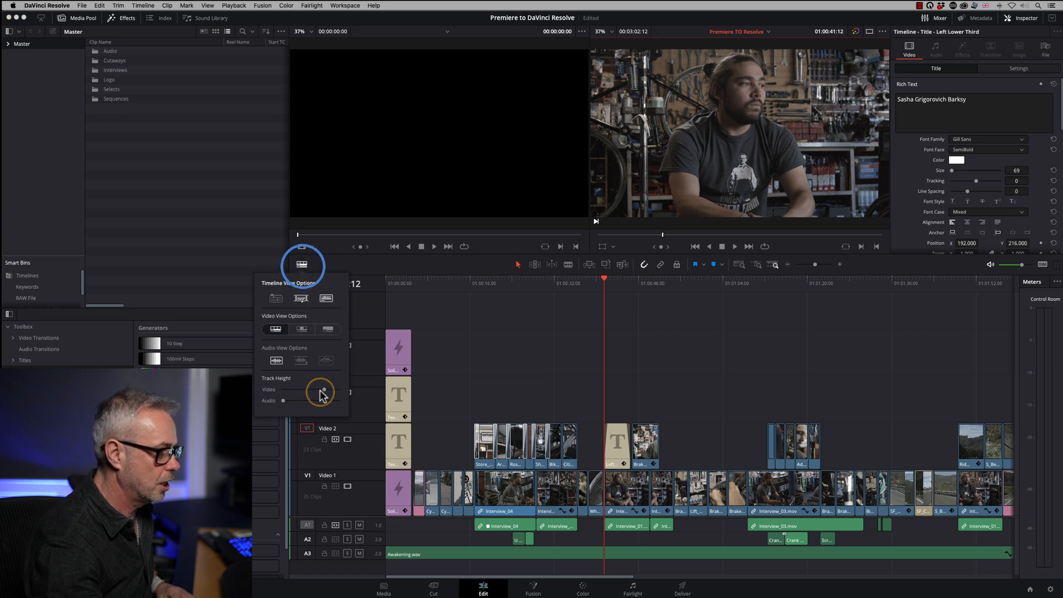
pyautogui.moveTo(320, 392); pyautogui.dragTo(285, 392)
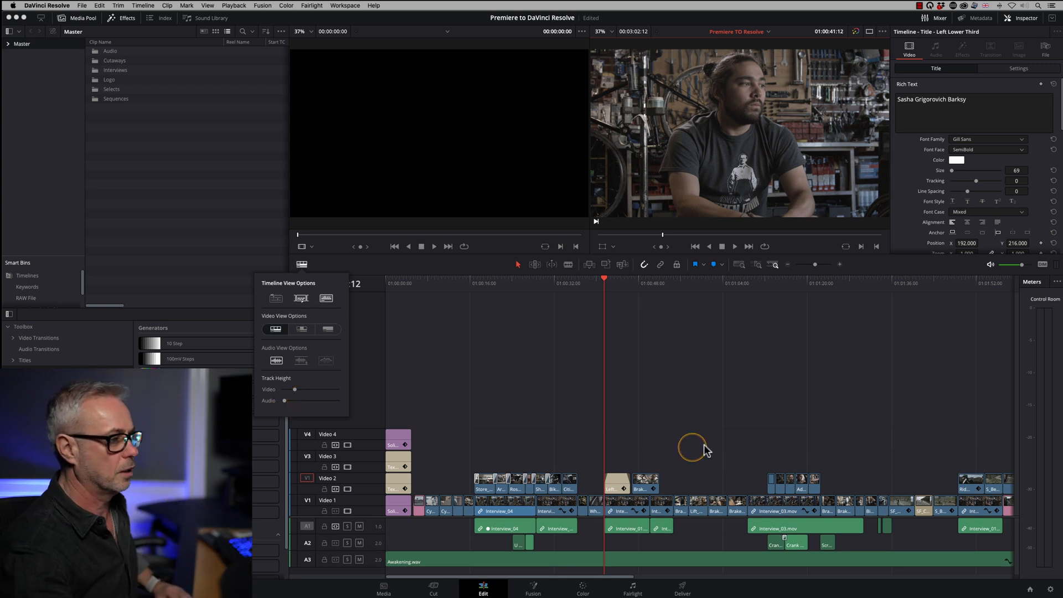
pyautogui.click(44, 5)
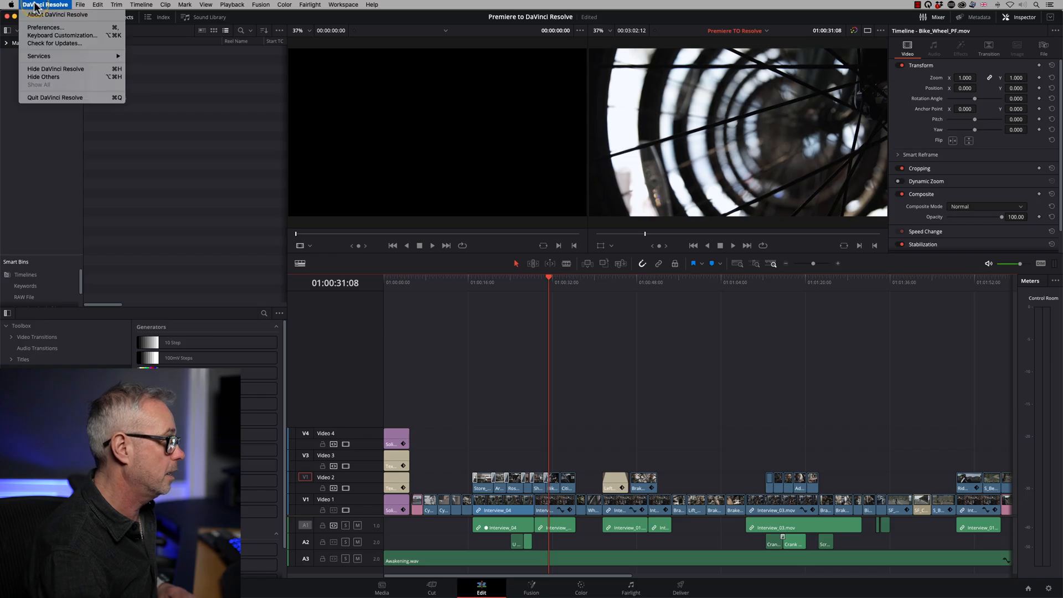
pyautogui.click(62, 36)
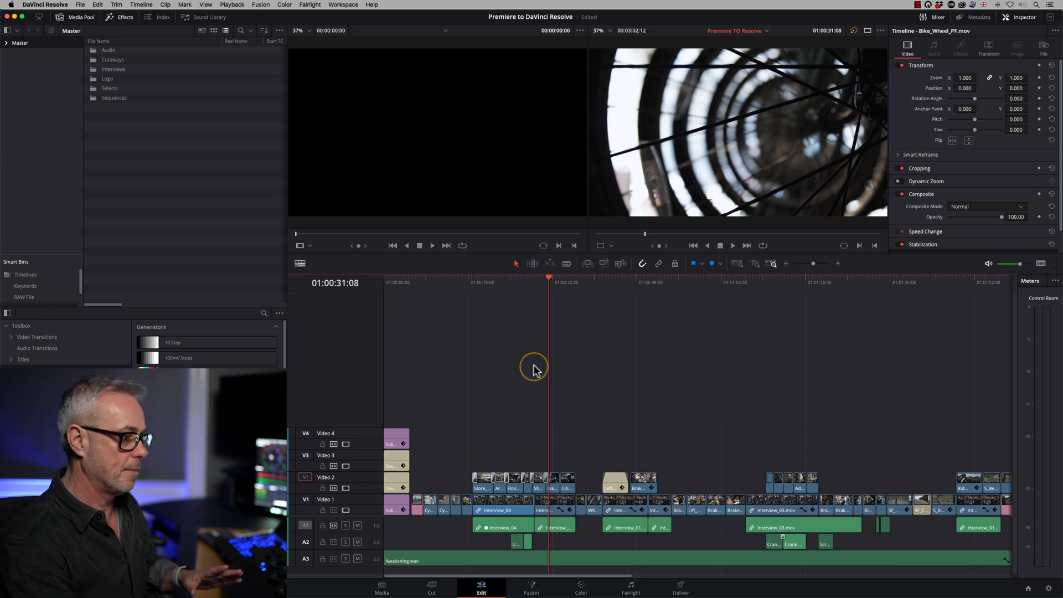
pyautogui.moveTo(476, 388)
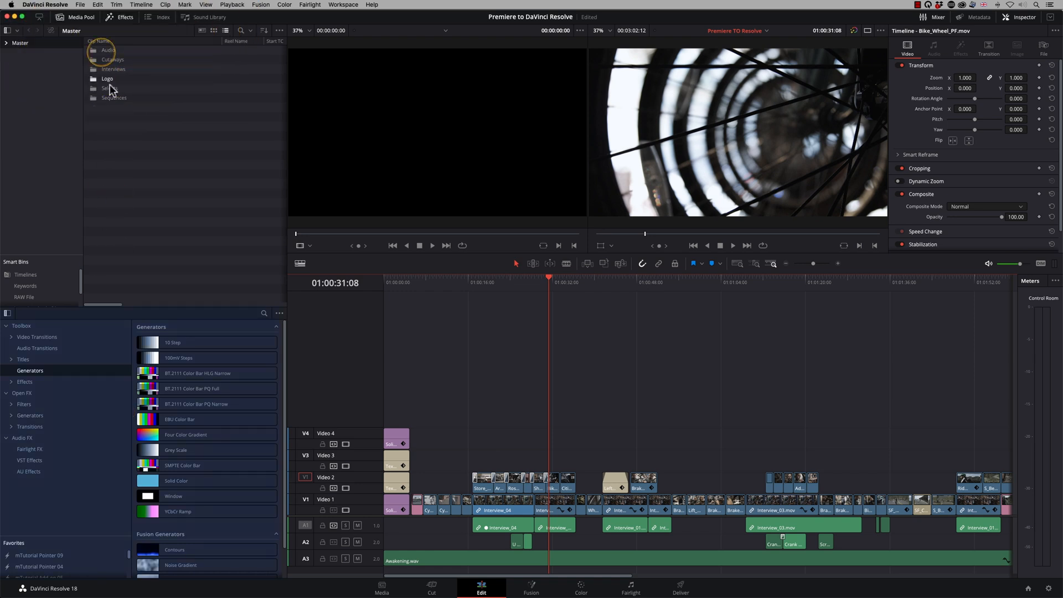
# - Visit the Media page, return to Edit, and show the Citizen Chain MediaFiles folders in Finder
pyautogui.click(119, 17)
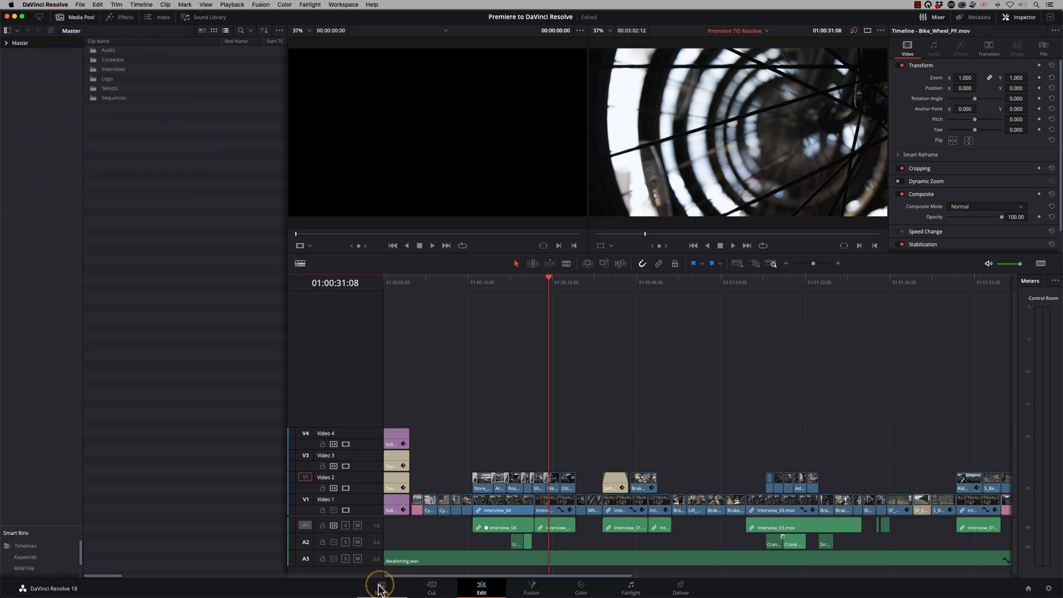
pyautogui.click(381, 587)
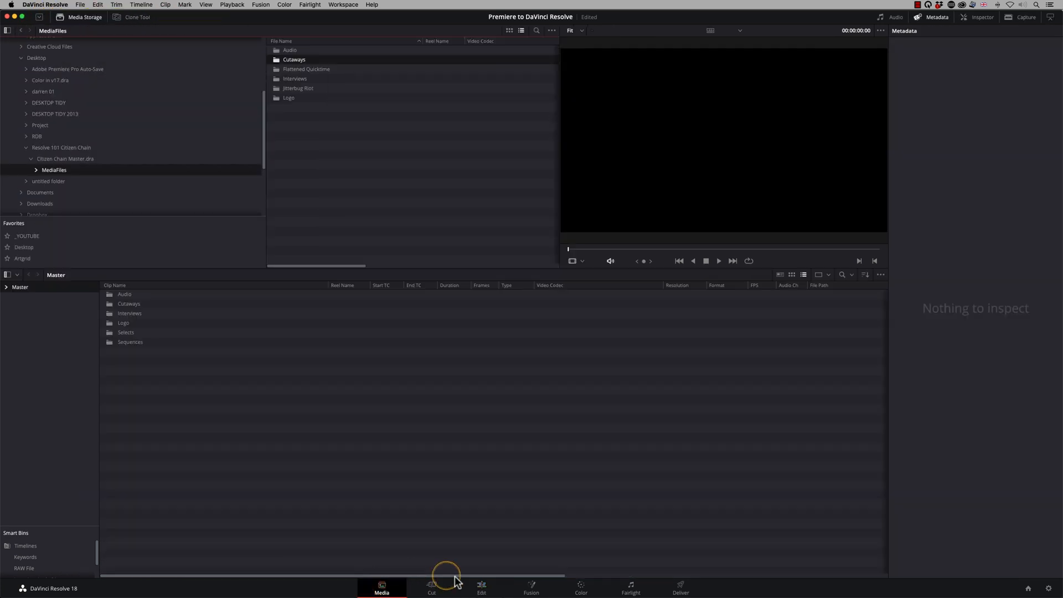
pyautogui.click(481, 585)
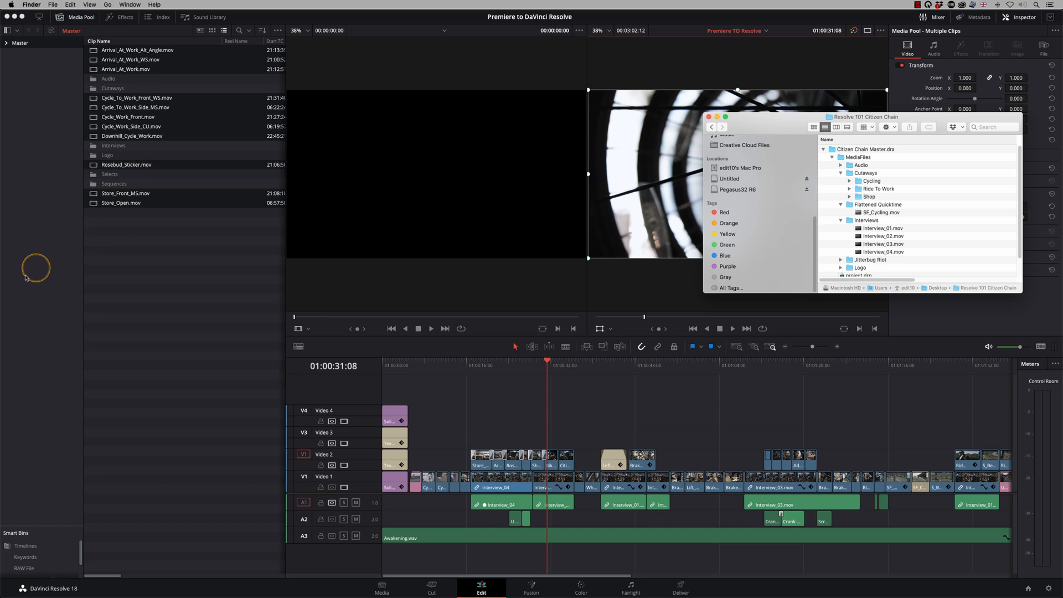
# - Set the Citizen_Chain_Sign_Interior clip's Inspector Zoom to 0.940, then switch to Premiere Pro
pyautogui.click(124, 17)
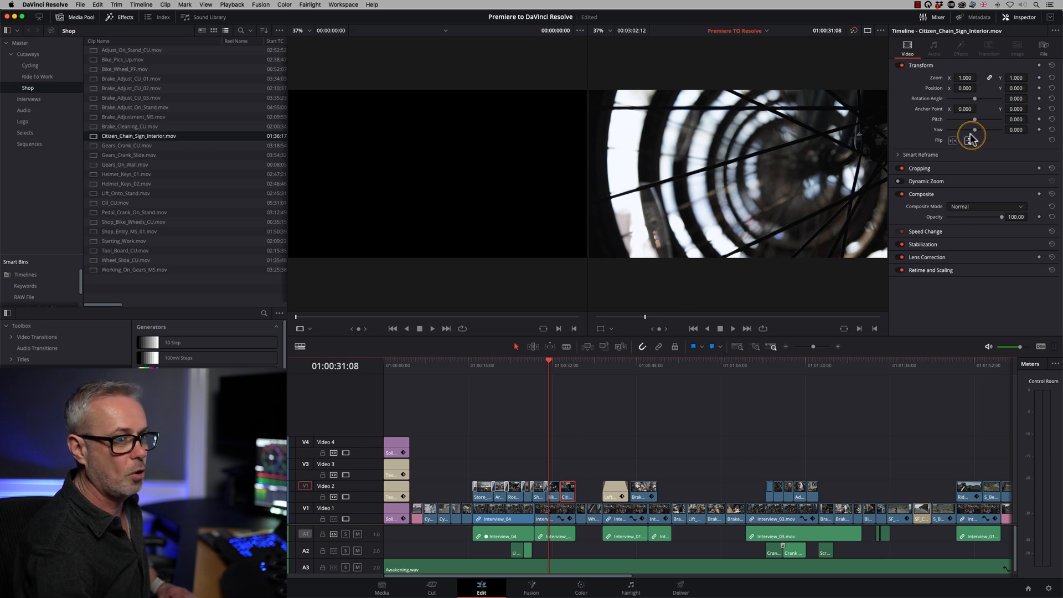
pyautogui.click(559, 375)
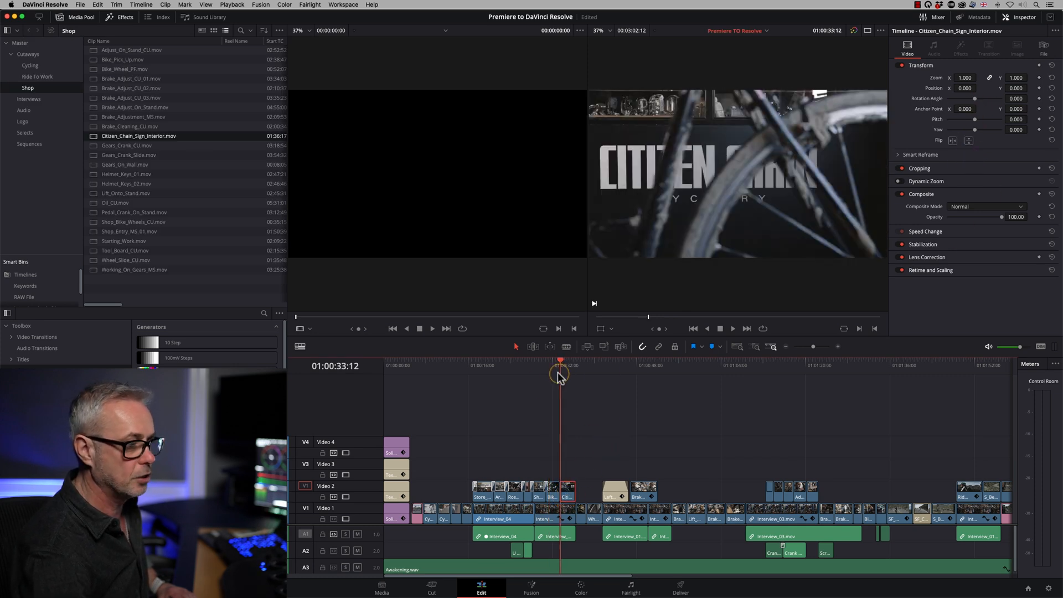
pyautogui.moveTo(965, 77); pyautogui.dragTo(956, 78)
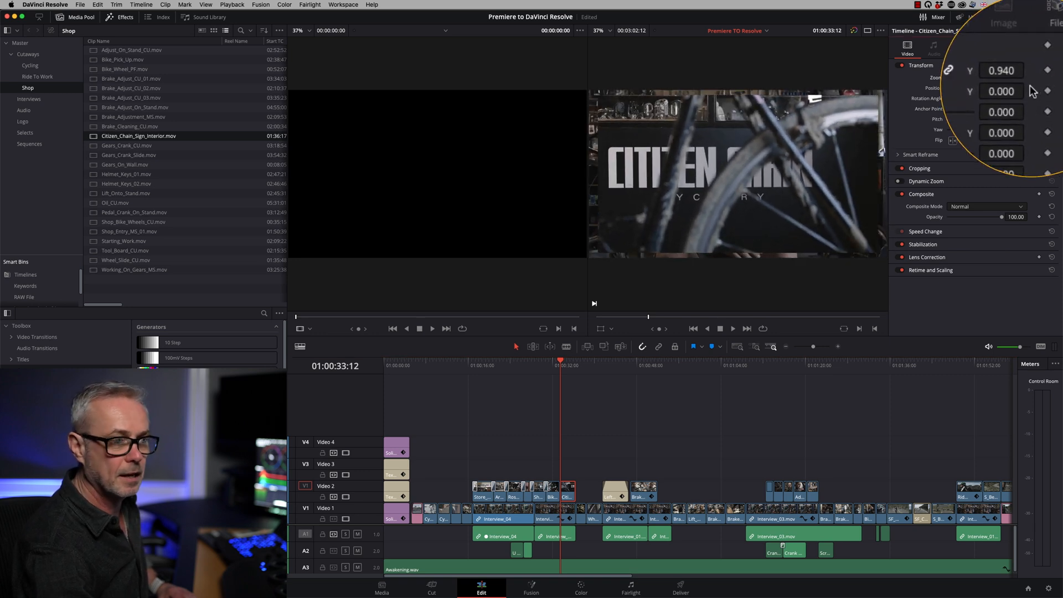
pyautogui.press('cmd+tab')
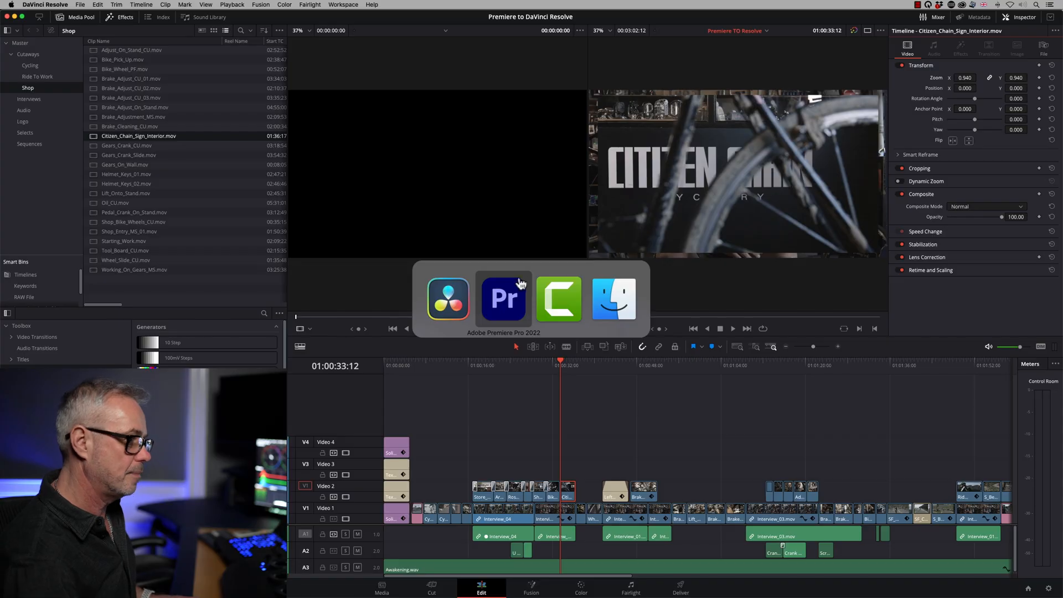
pyautogui.click(503, 298)
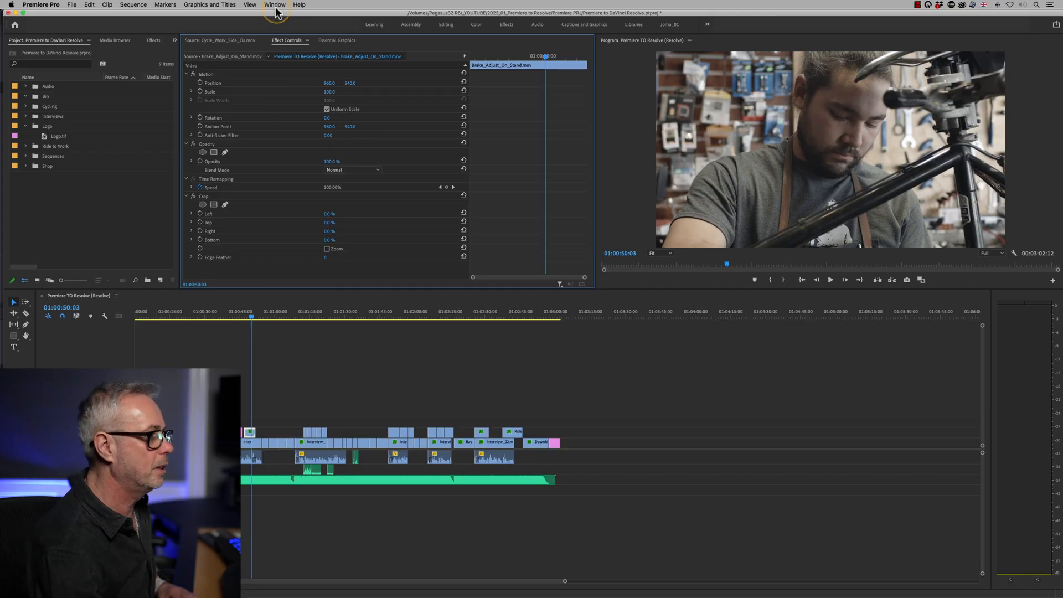
pyautogui.click(276, 5)
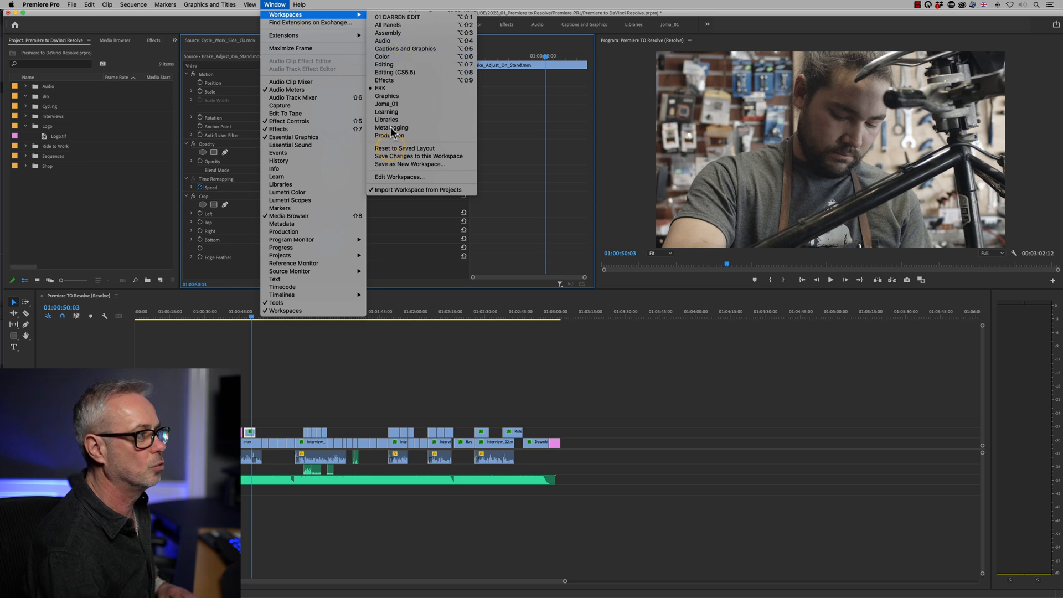
pyautogui.moveTo(602, 390)
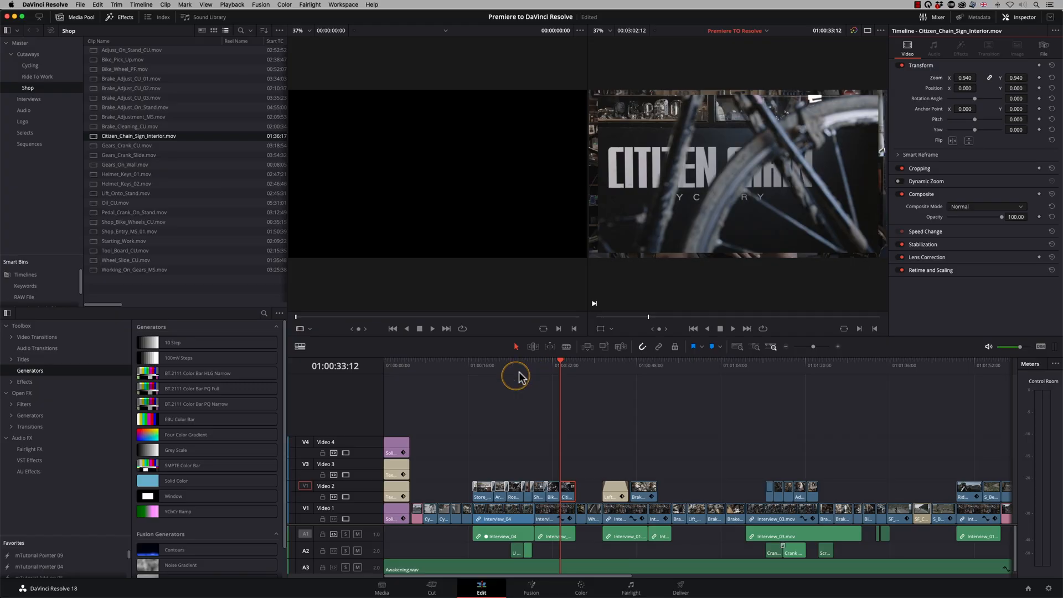
# - Save the current panel arrangement as layout preset 'Darren 0'
pyautogui.click(342, 4)
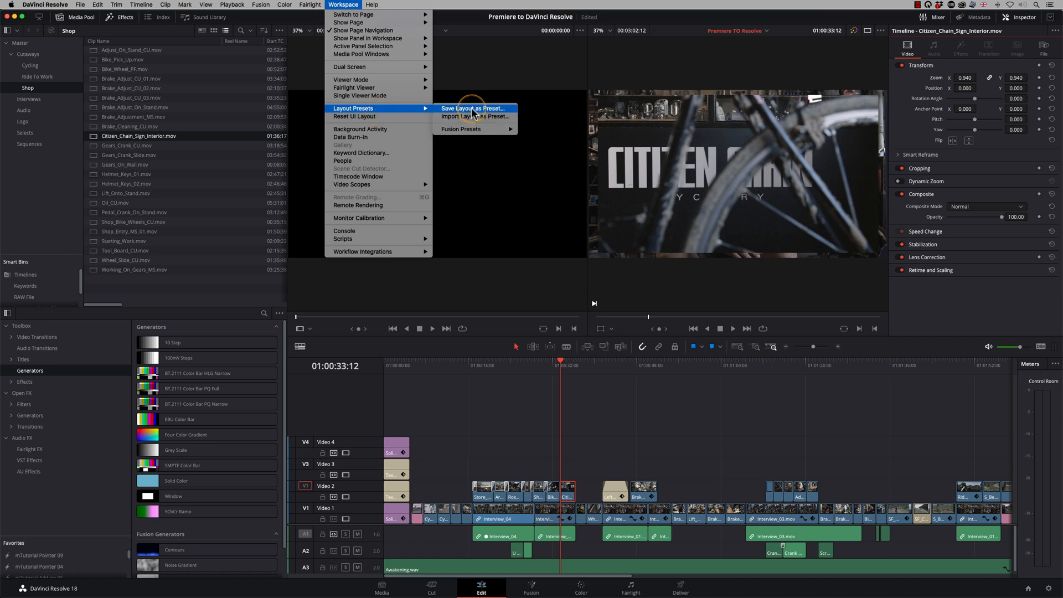
pyautogui.click(473, 109)
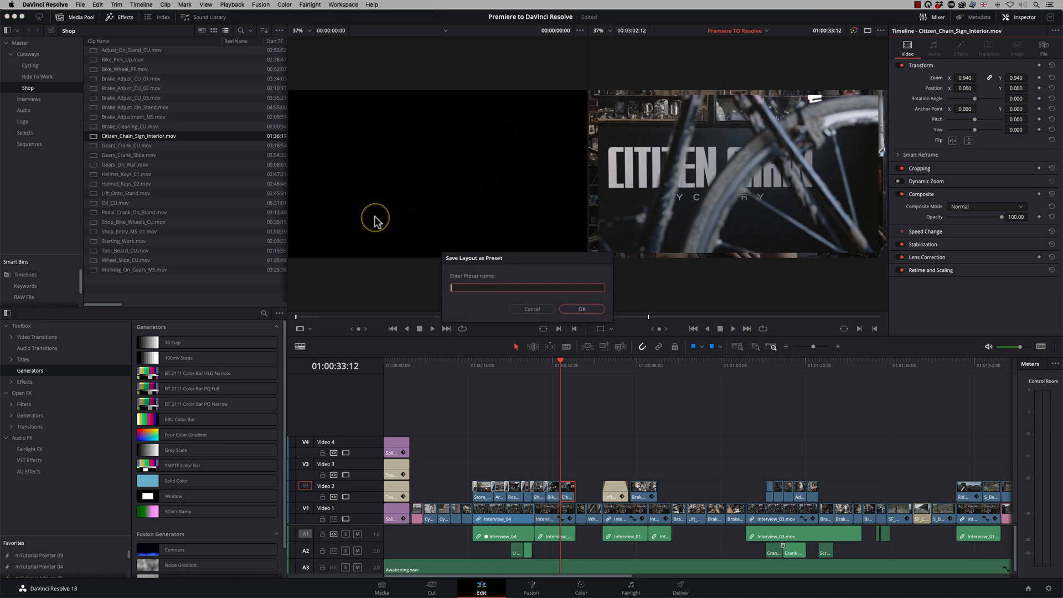
pyautogui.write('Darren 0')
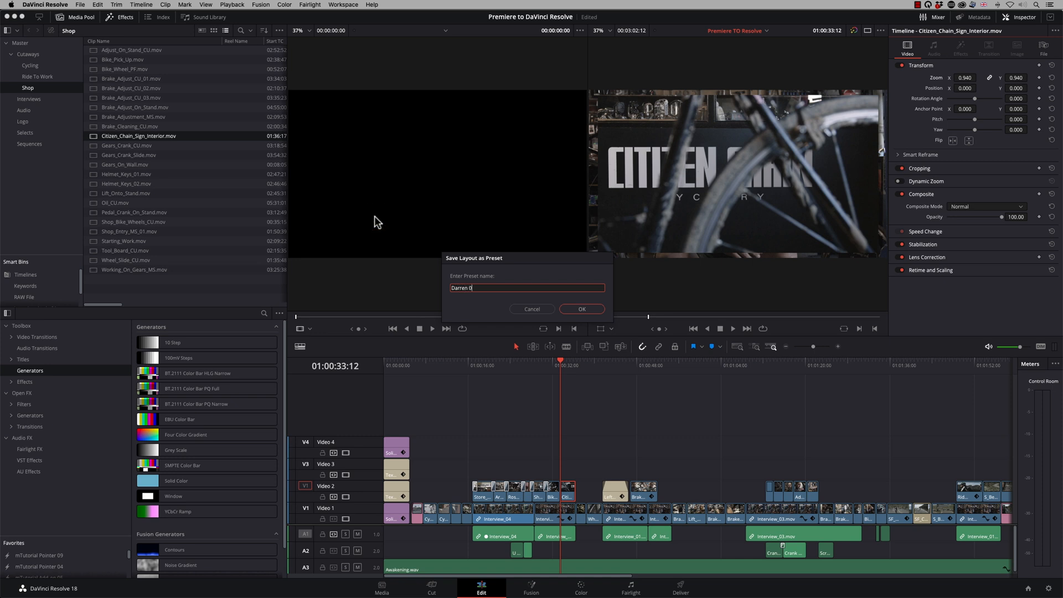
pyautogui.click(581, 309)
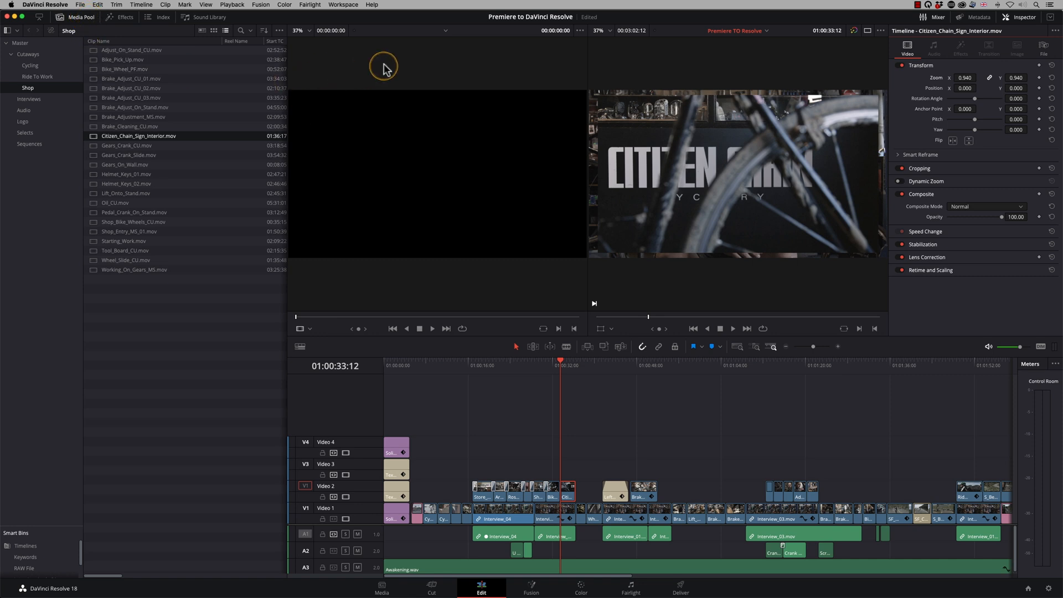
# - Save the rearranged panels as a second custom layout preset
pyautogui.click(342, 4)
pyautogui.write('Darren')
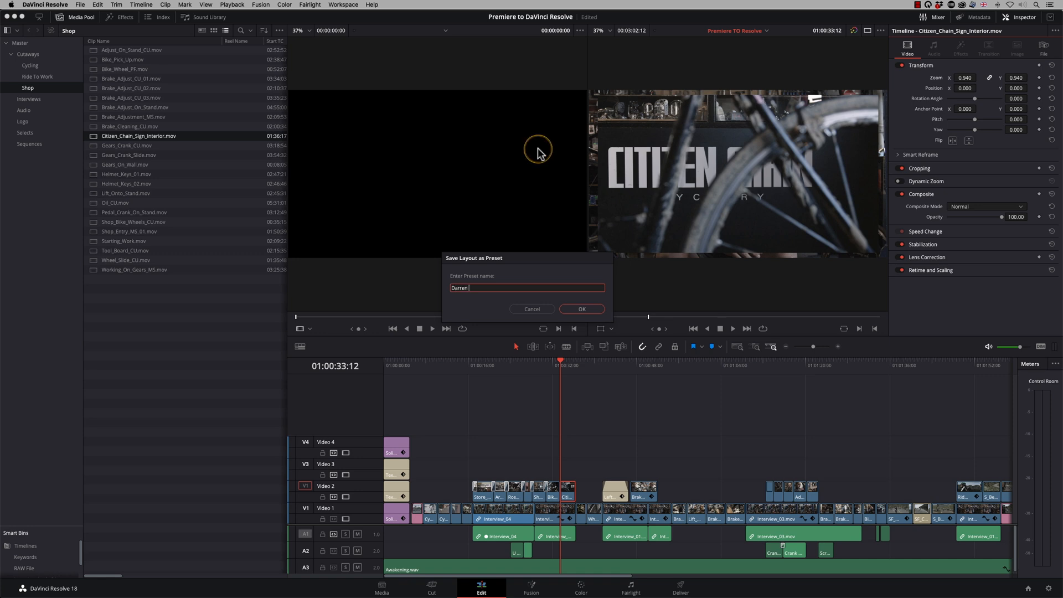
pyautogui.click(342, 5)
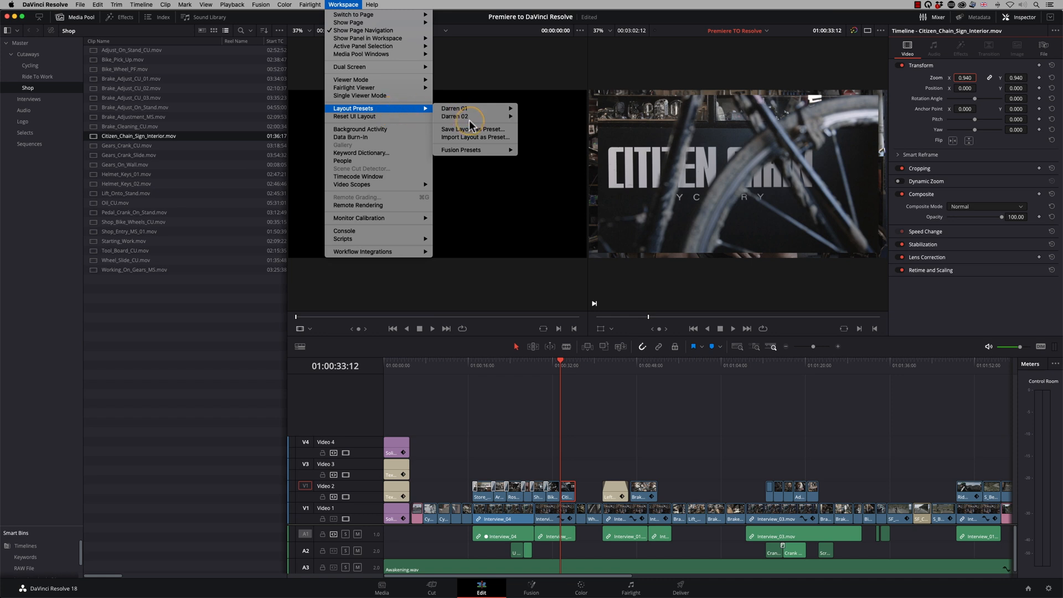
pyautogui.moveTo(454, 108)
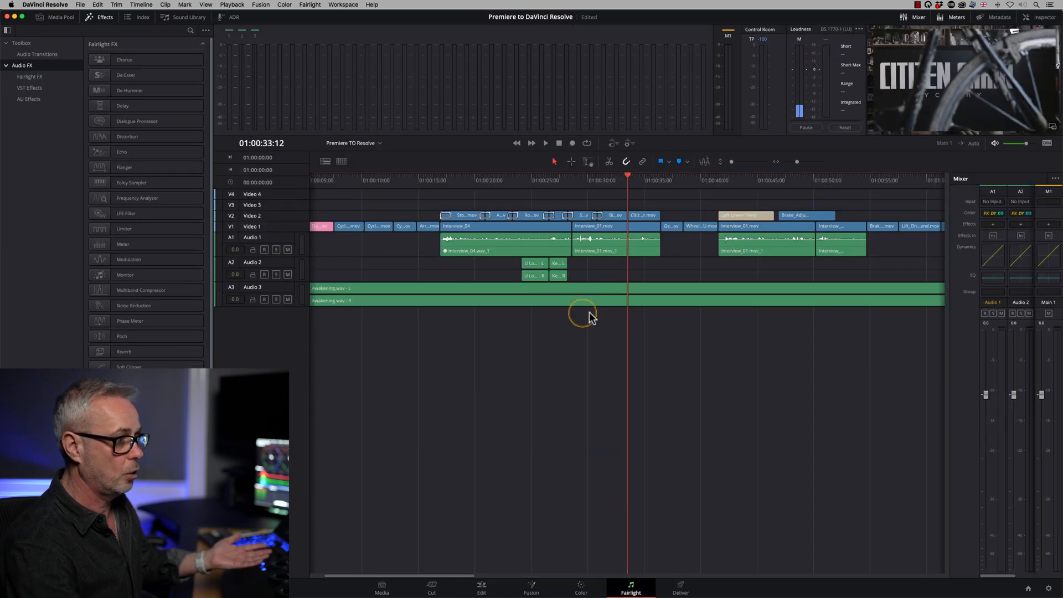
pyautogui.moveTo(105, 64)
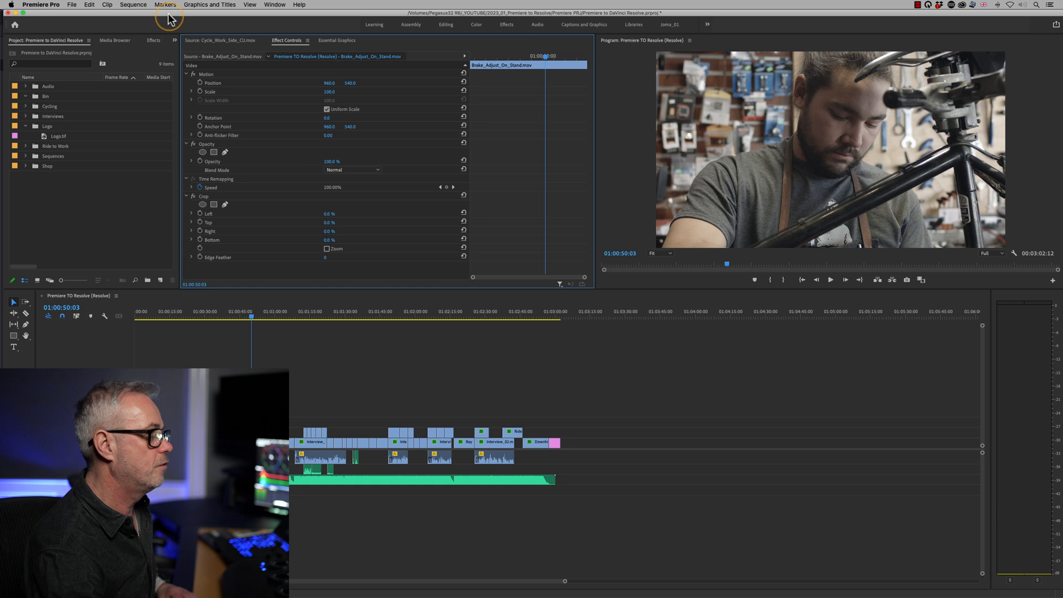
# - Show the Premiere sequence settings, then switch to Resolve's Project Settings for comparison
pyautogui.click(134, 5)
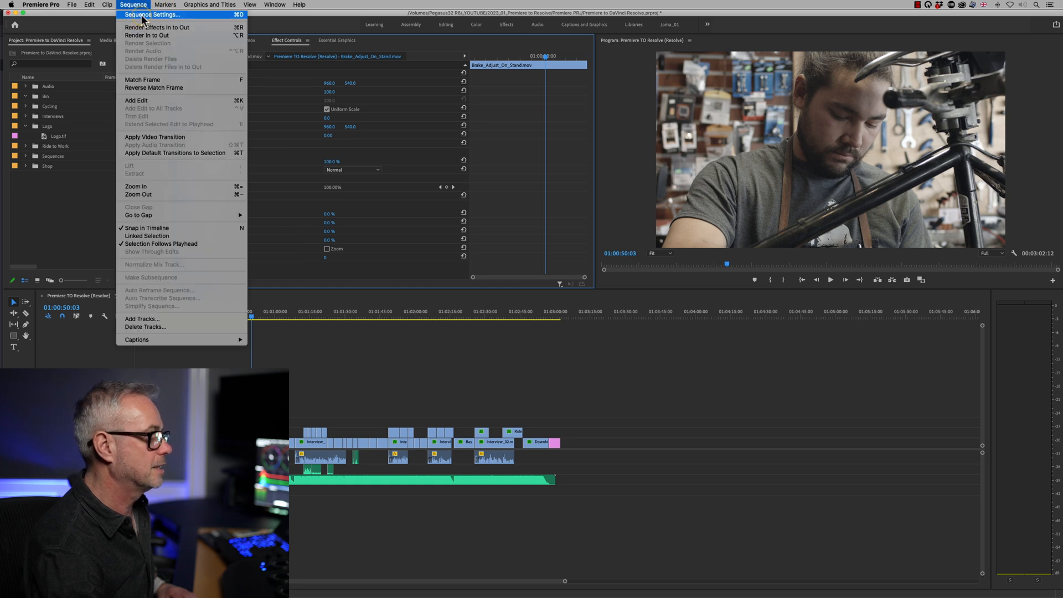
pyautogui.click(151, 15)
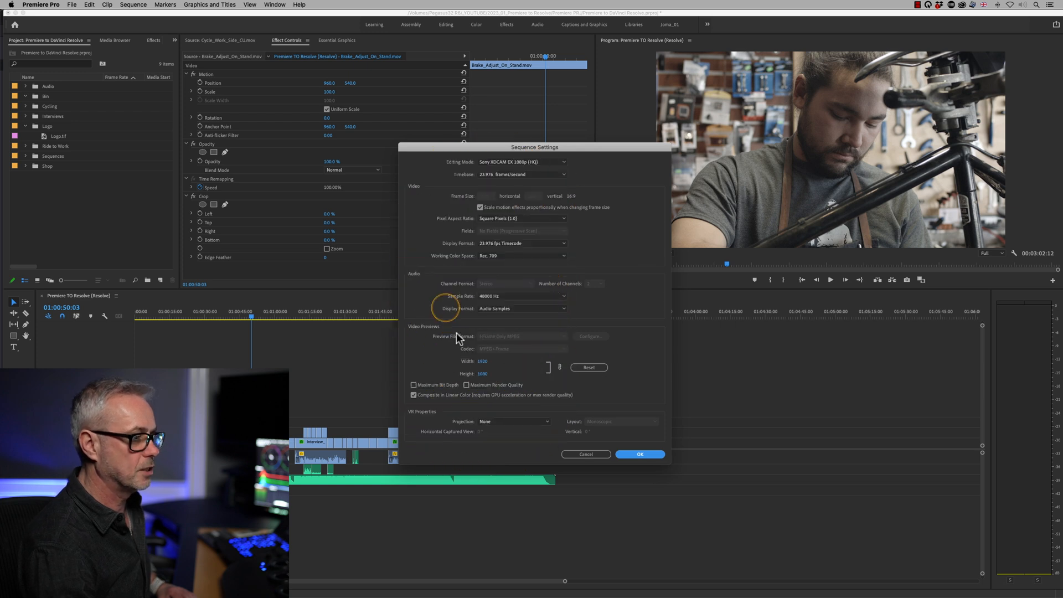
pyautogui.press('cmd+tab')
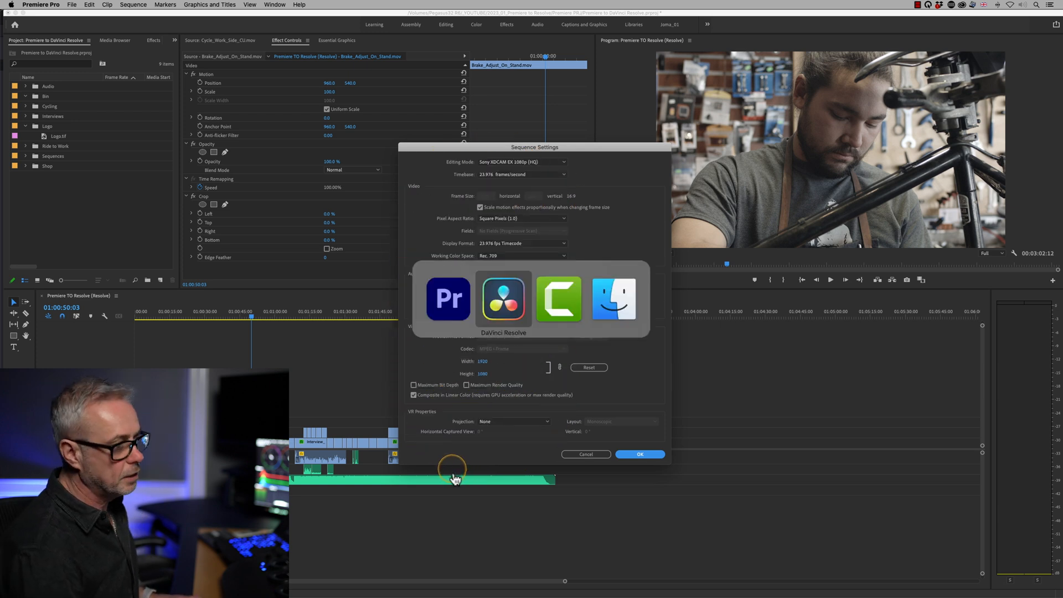
pyautogui.click(502, 299)
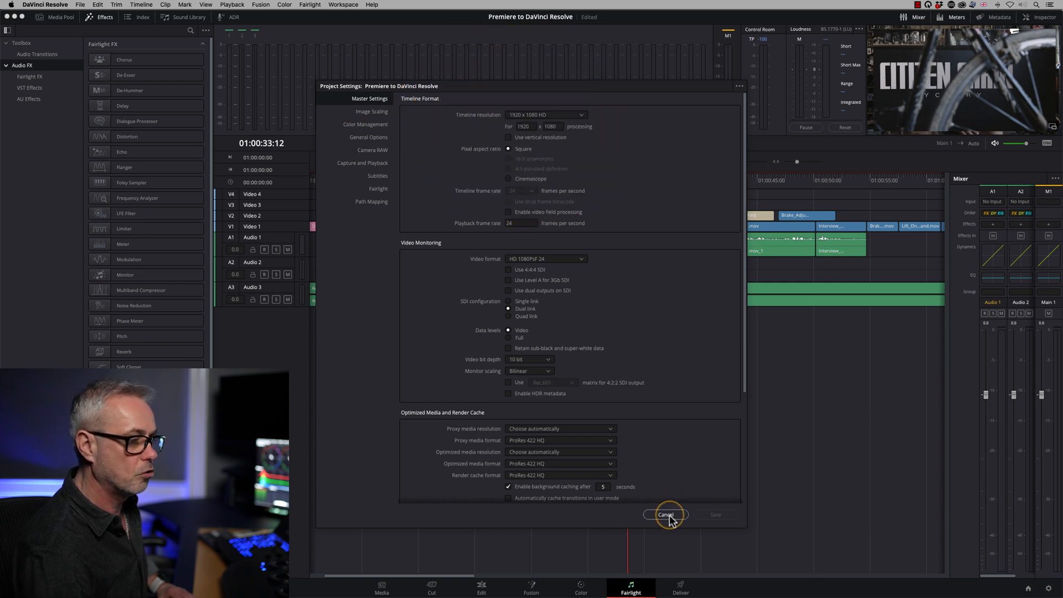
# - Cancel out of Project Settings unchanged and return to the Edit page
pyautogui.click(666, 514)
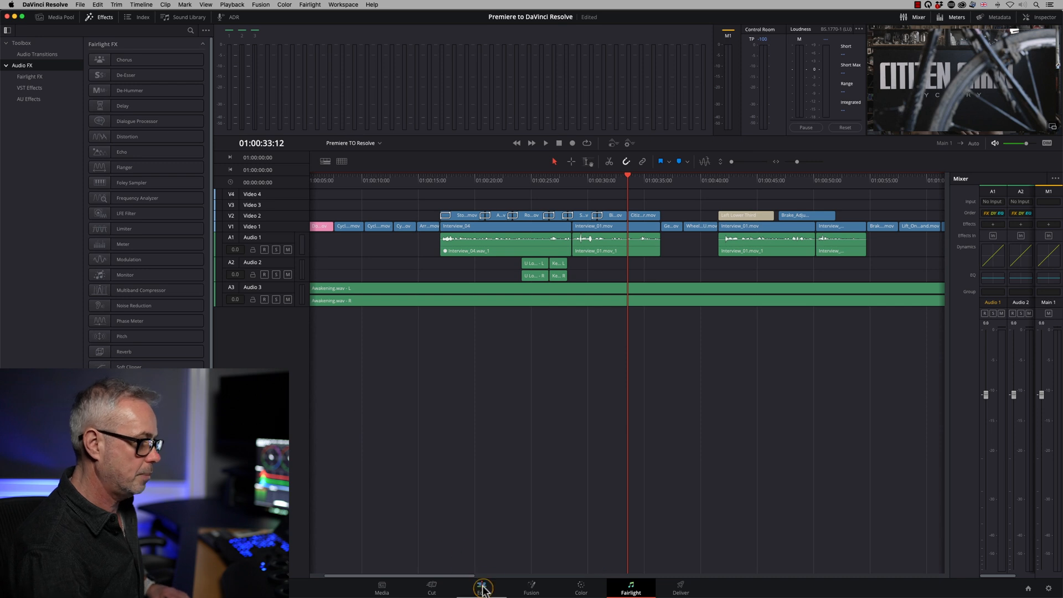
pyautogui.click(482, 587)
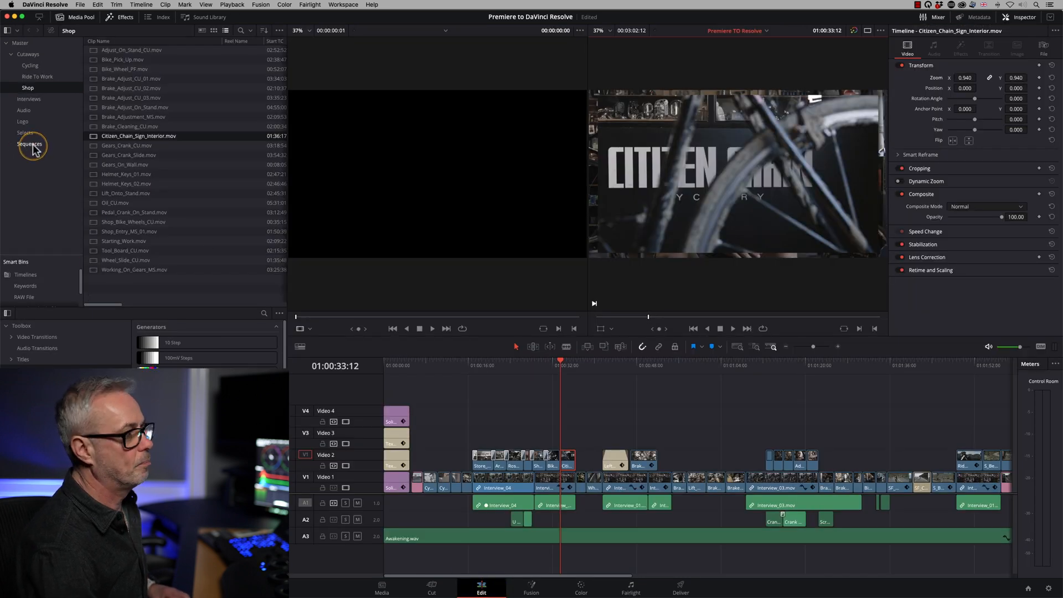
# - Set up a custom 3840x2160 new timeline from the Sequences bin, then cancel it
pyautogui.click(28, 144)
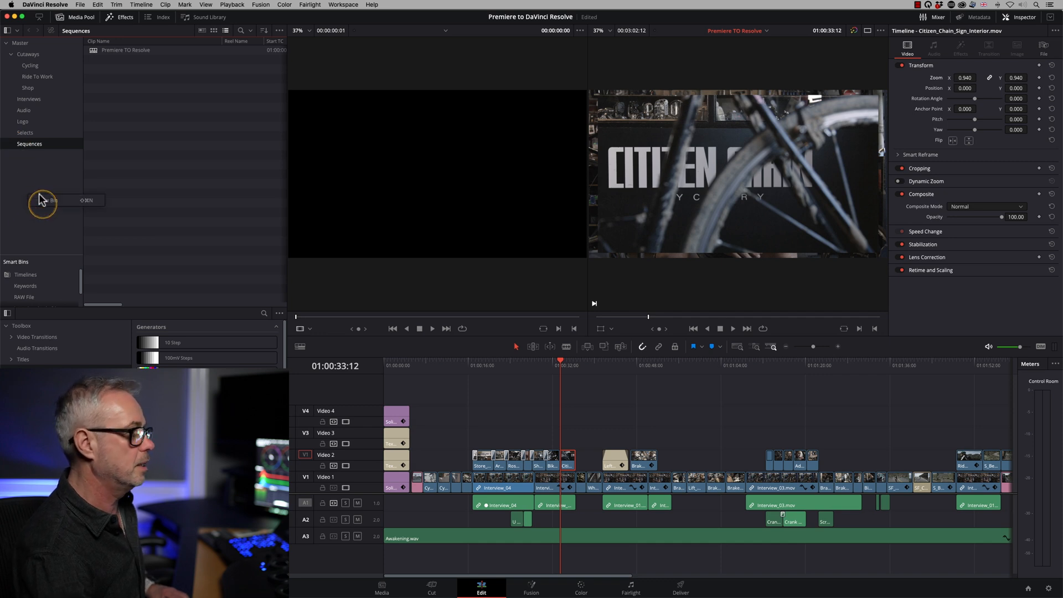
pyautogui.rightClick(43, 201)
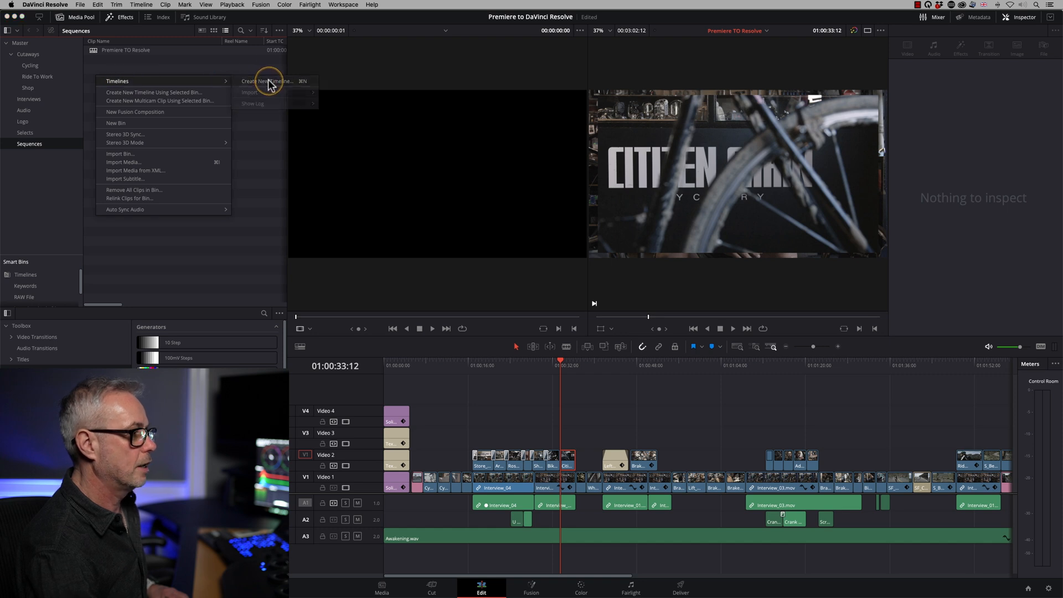
pyautogui.click(267, 81)
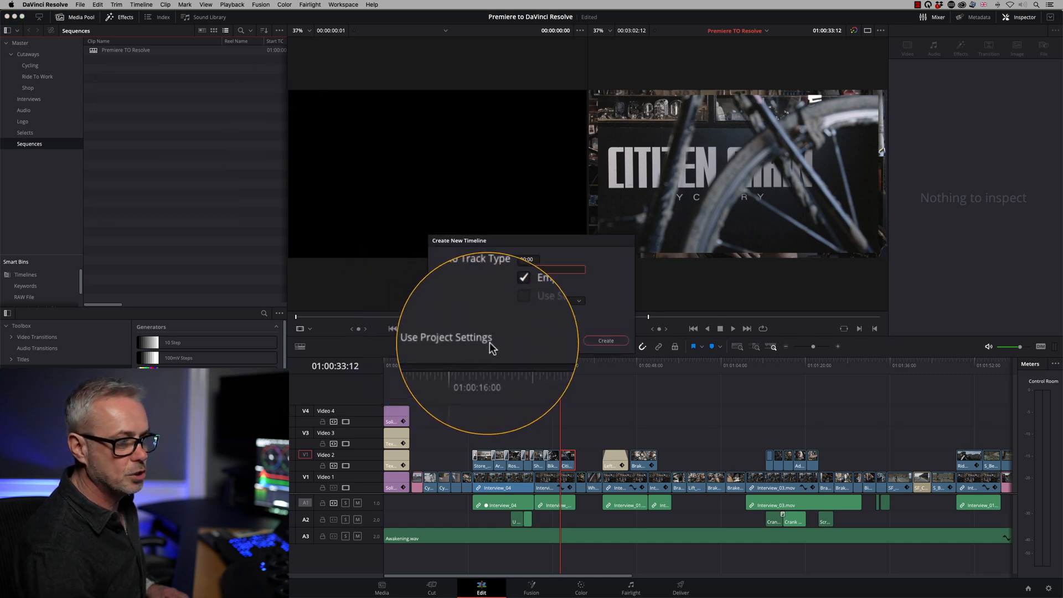
pyautogui.click(438, 340)
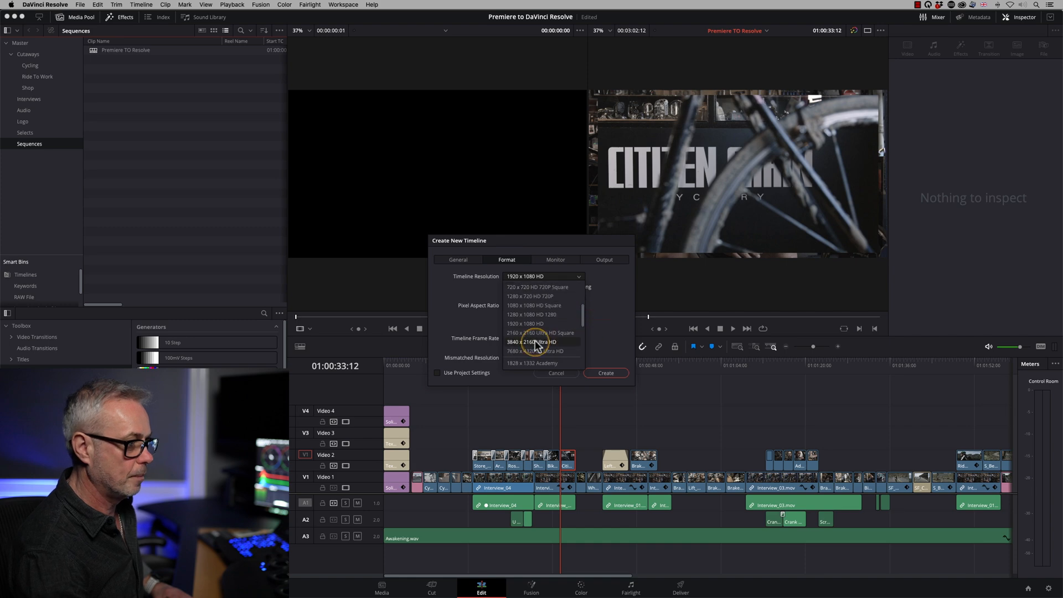
pyautogui.click(531, 342)
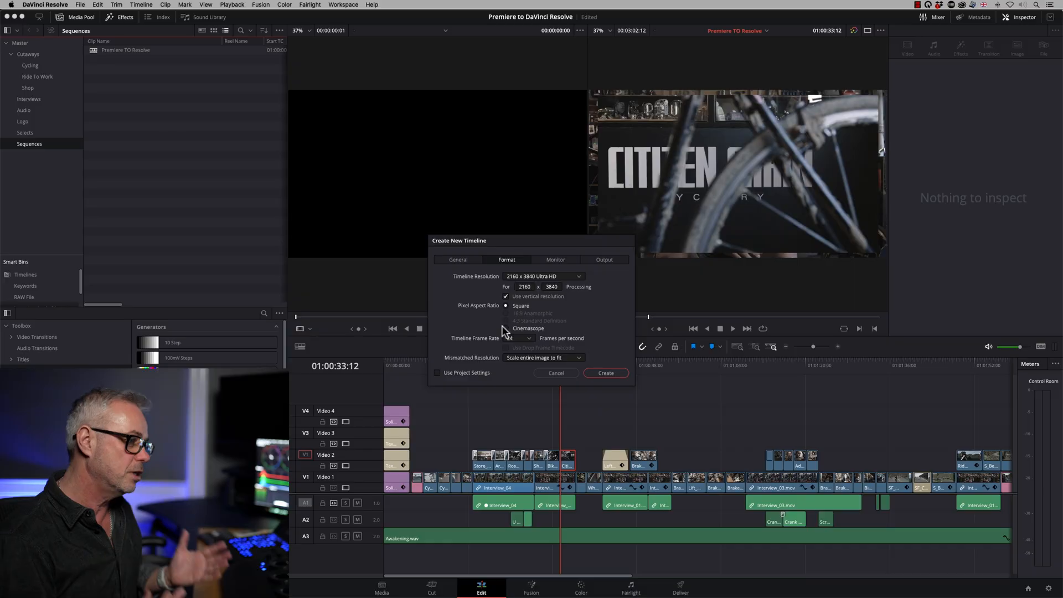
pyautogui.click(555, 373)
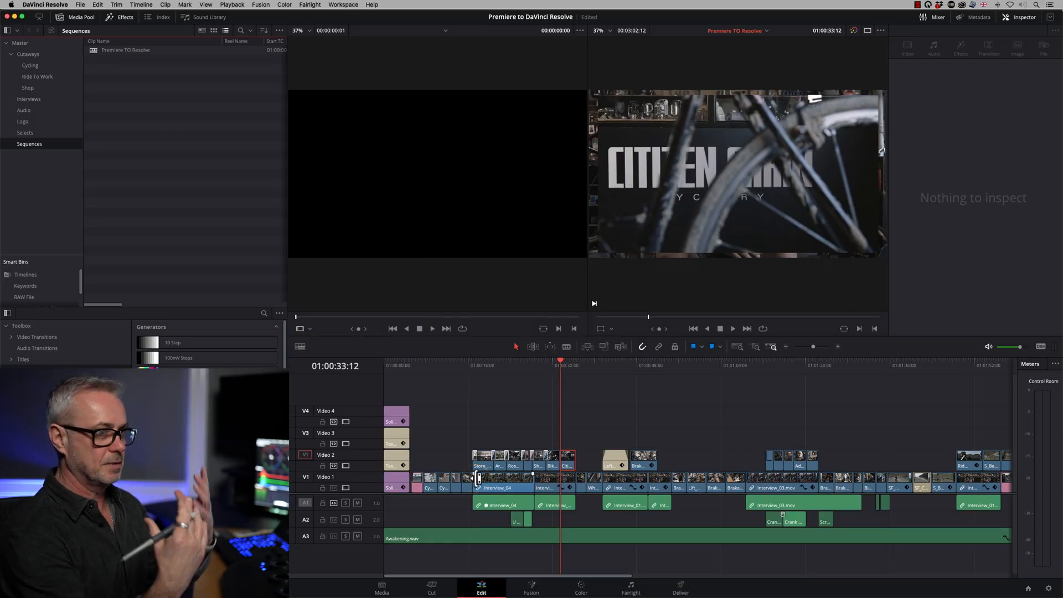
# - Load Cycle_Work_Front.mov from the Ride To Work bin into the source viewer
pyautogui.click(616, 457)
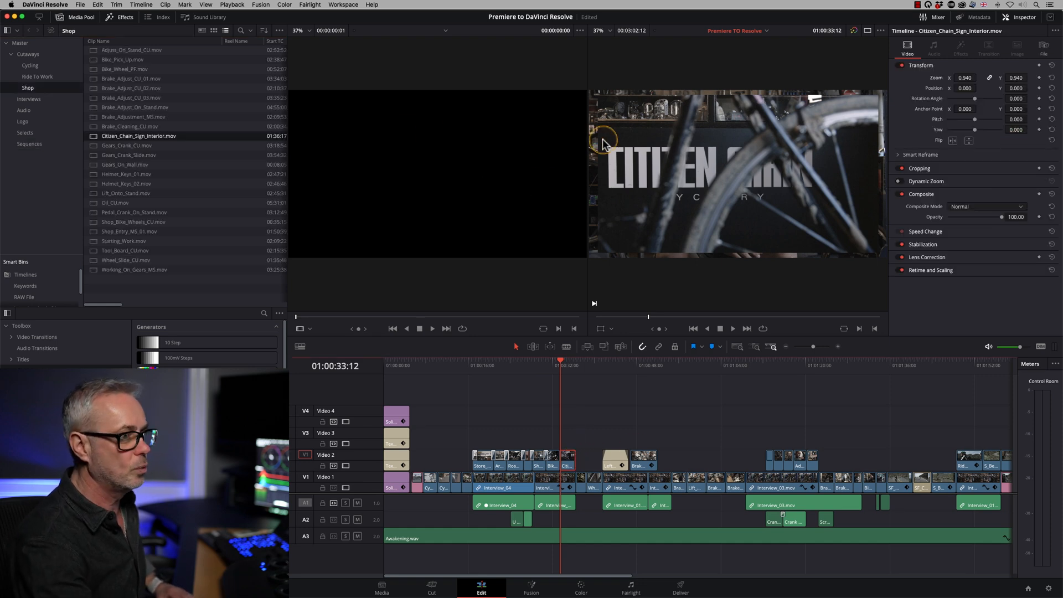
pyautogui.click(869, 32)
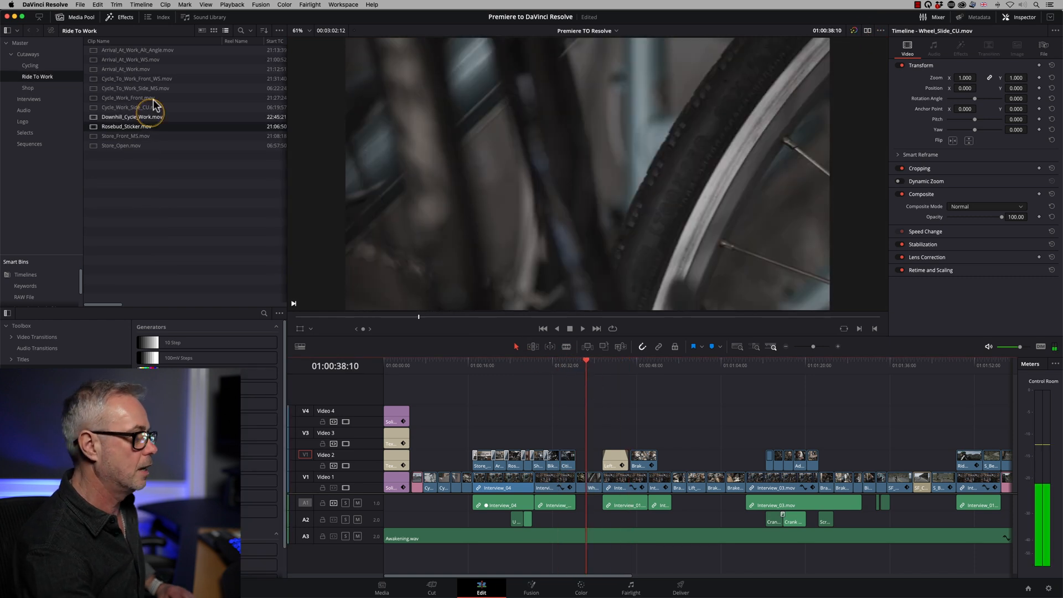
pyautogui.click(135, 97)
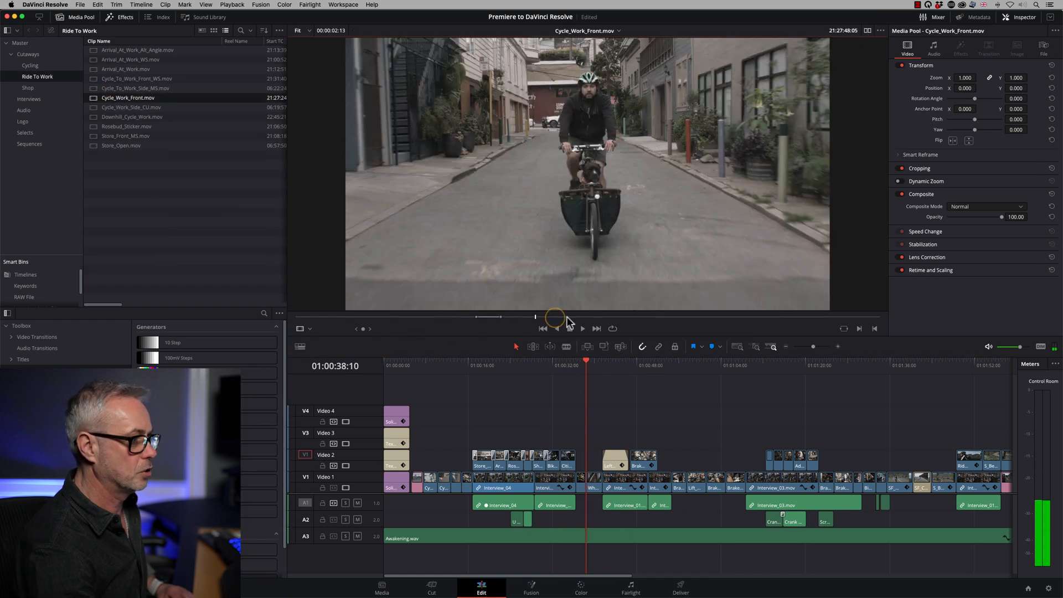